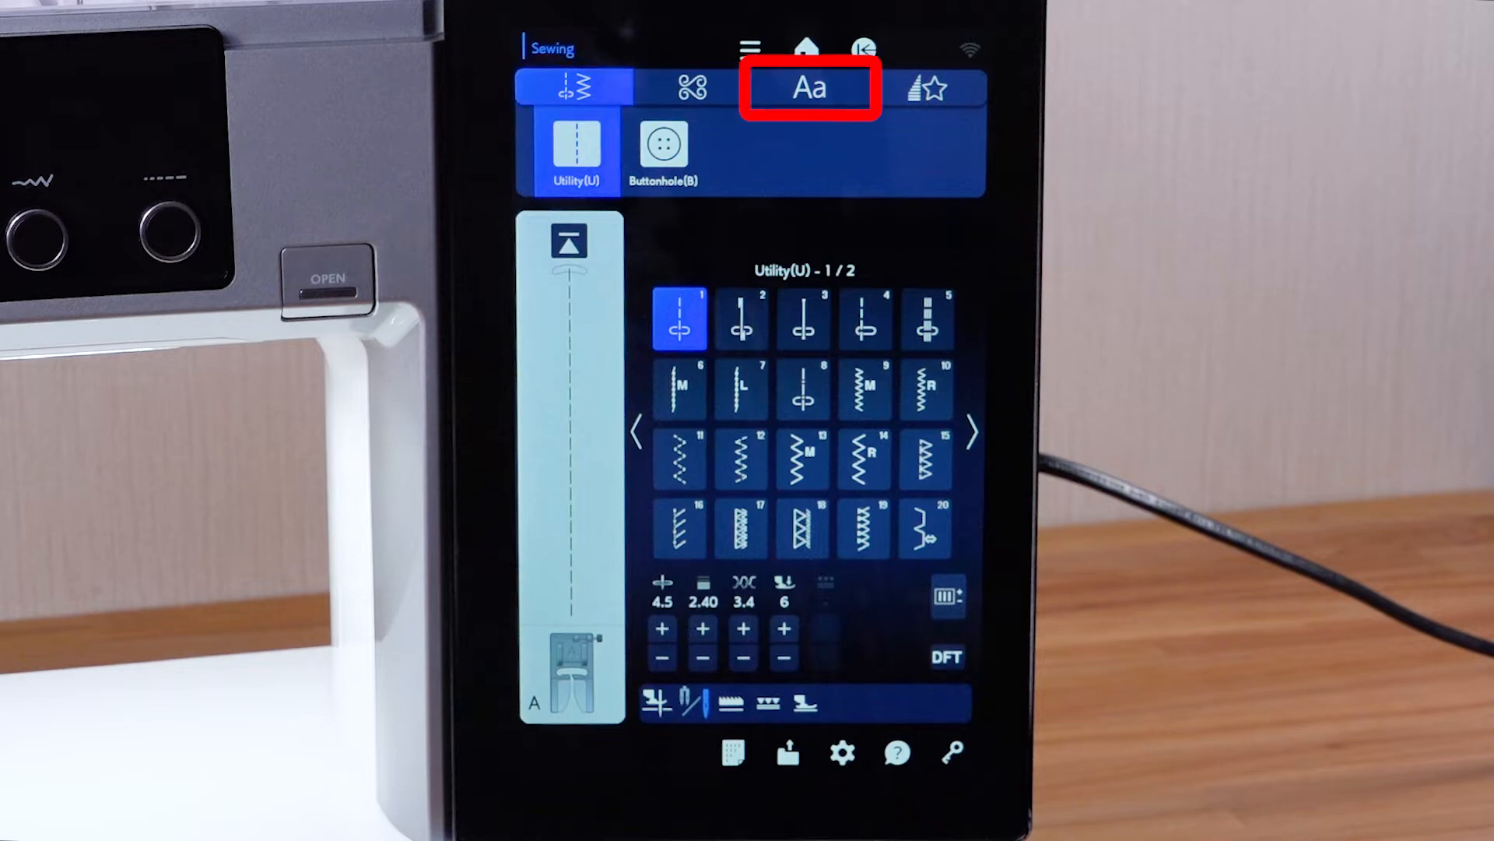
- Open the decorative stitch tab to show the satin stitch patterns
click(932, 86)
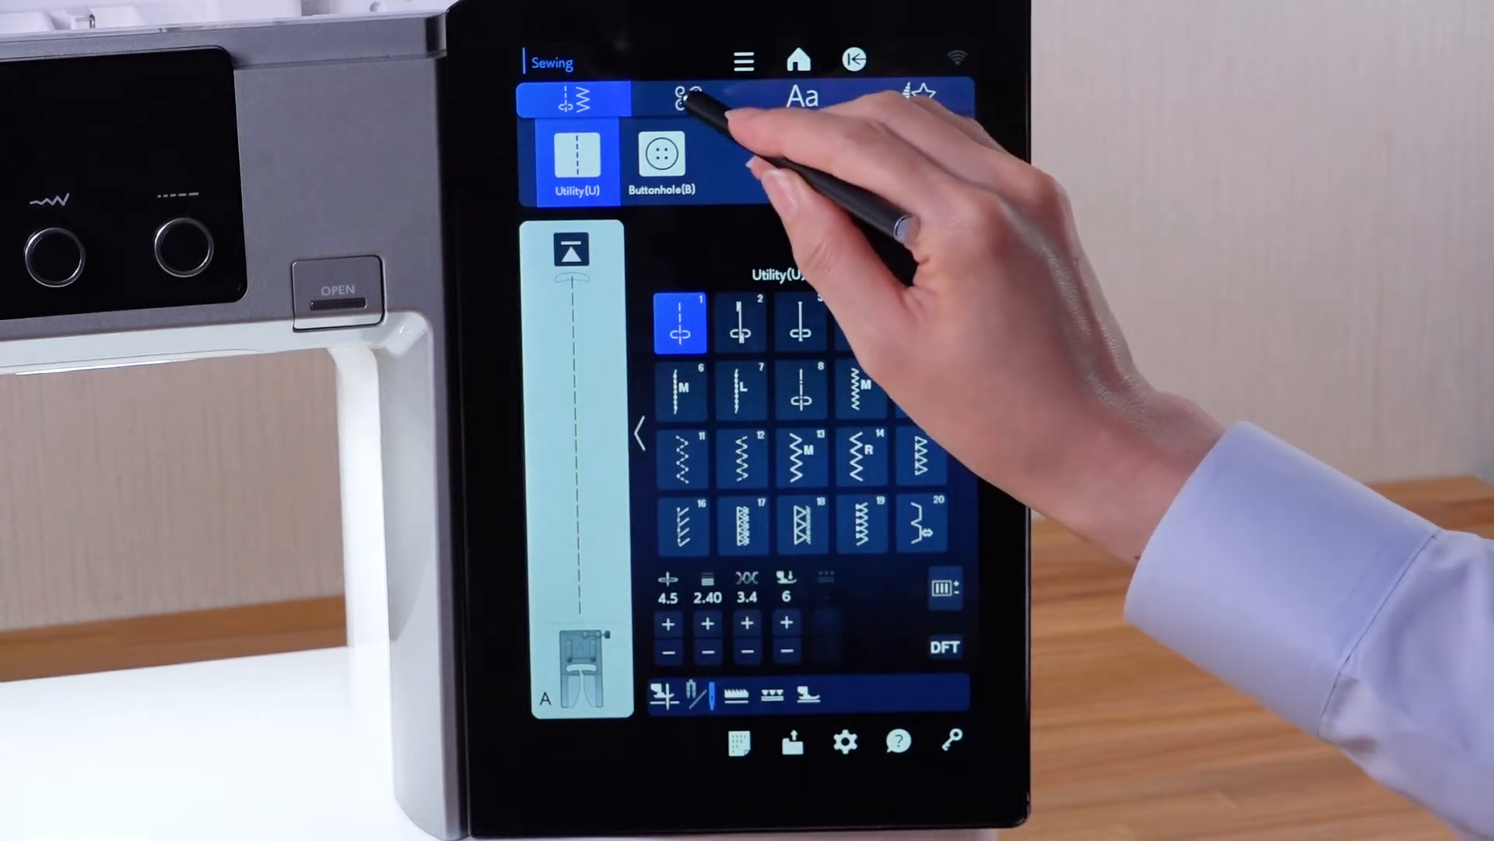
click(683, 95)
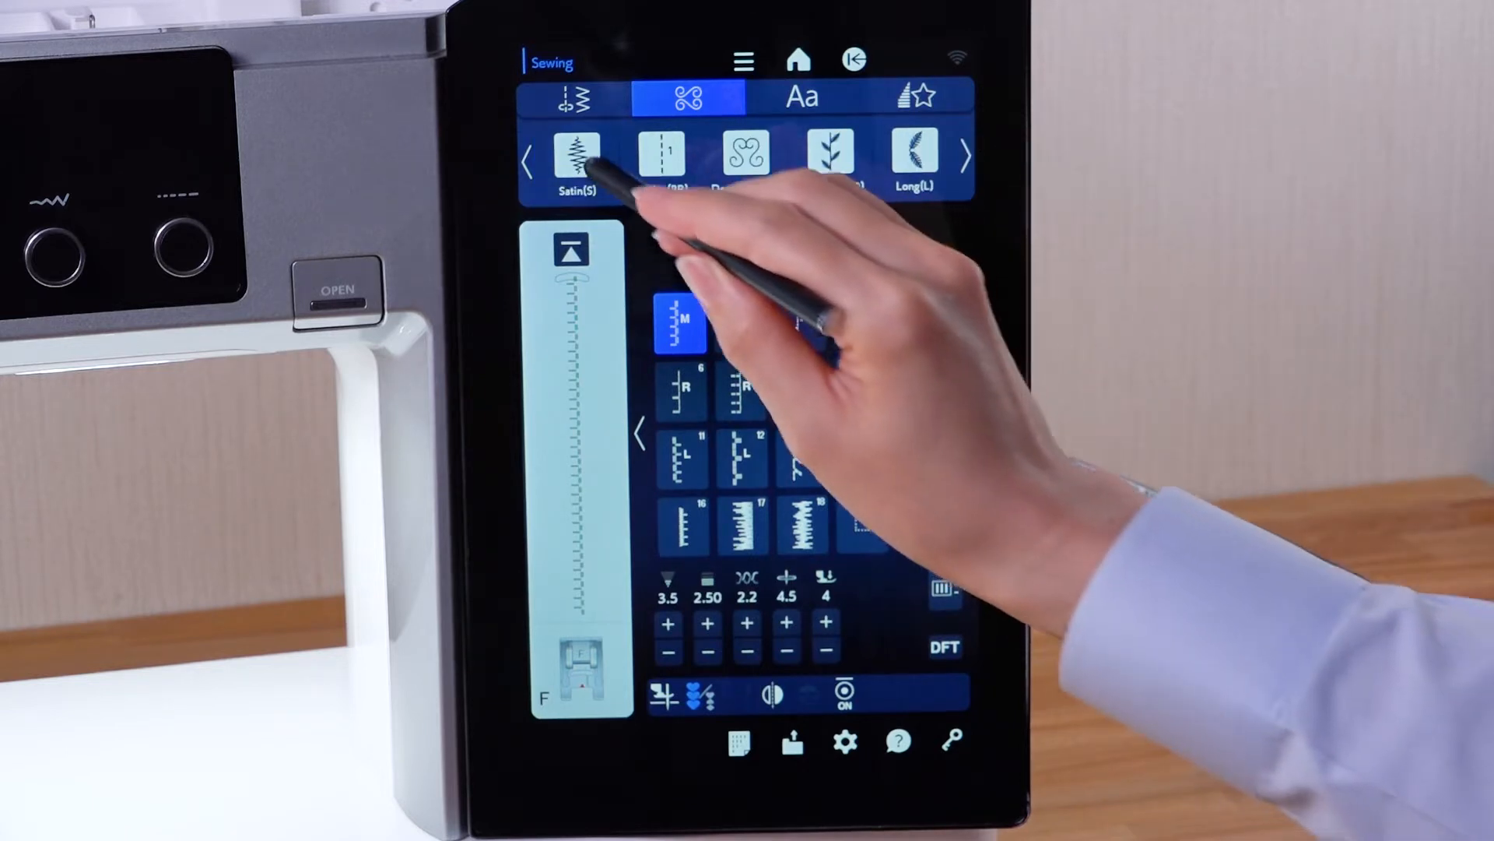
- Choose satin stitch 4 from the Satin(S) collection
click(577, 157)
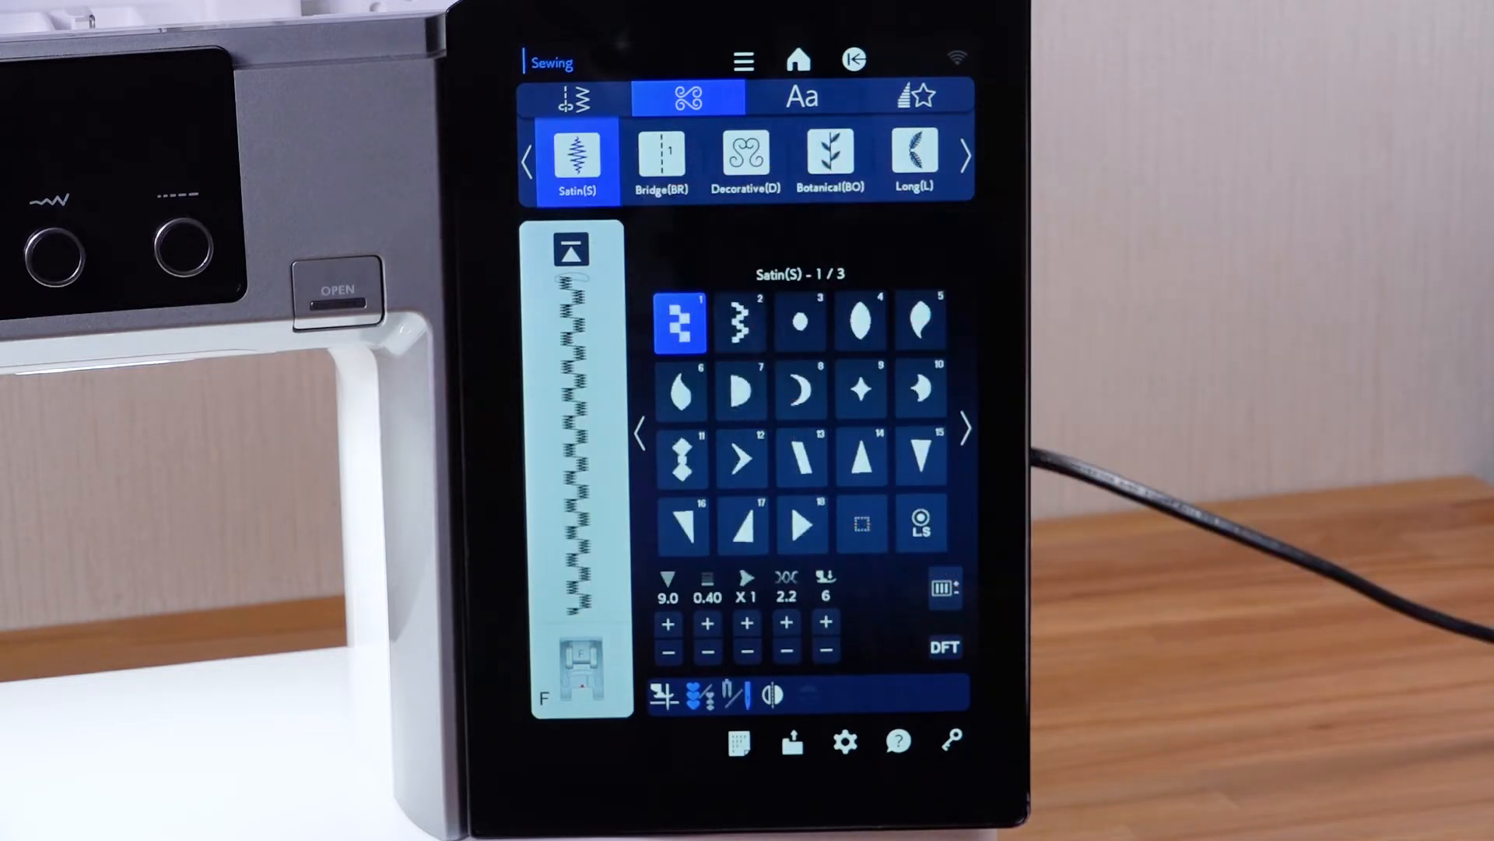
click(859, 321)
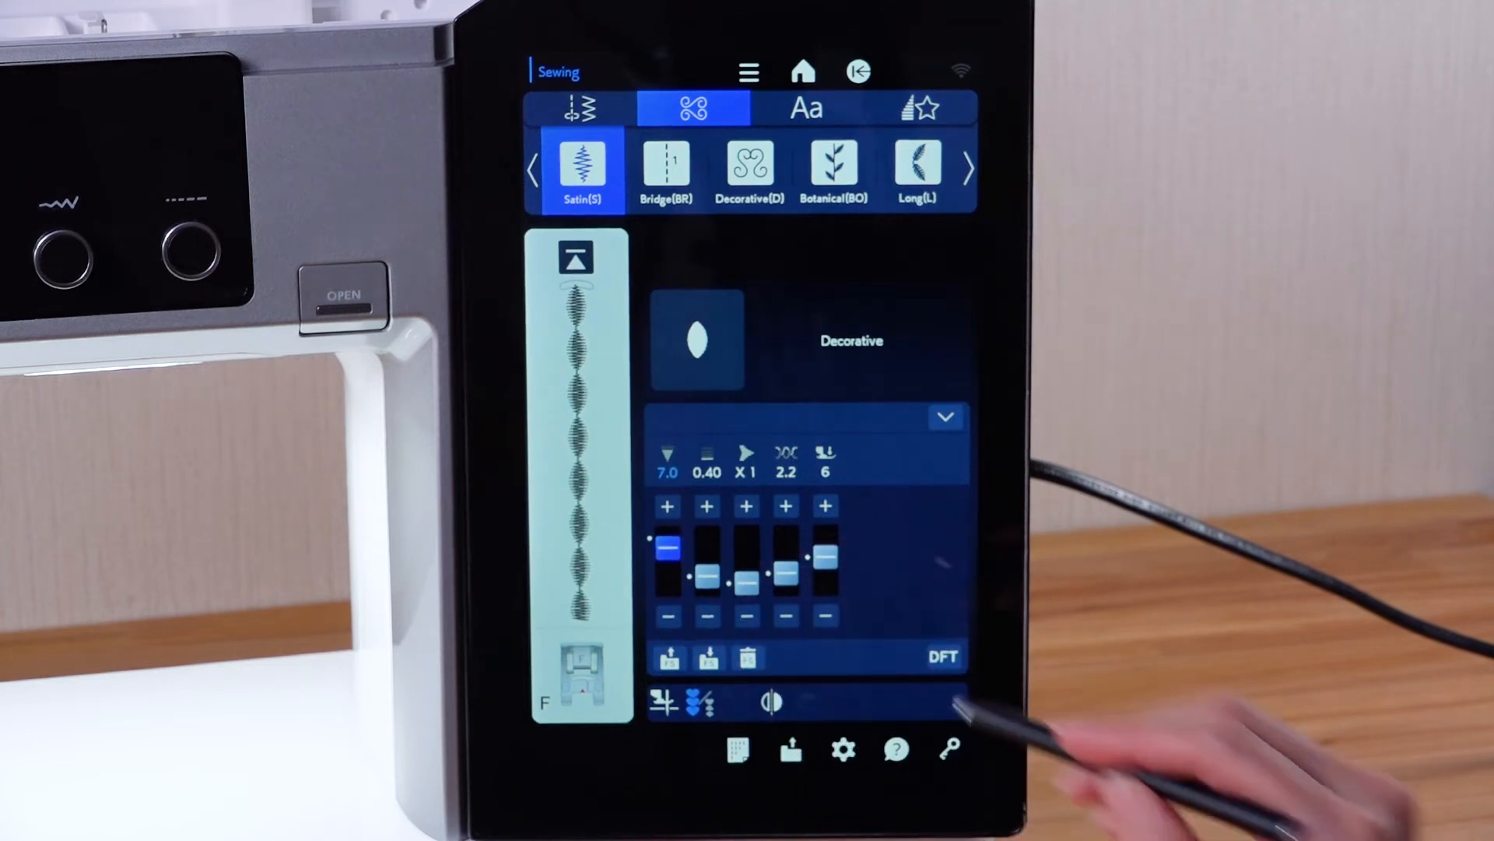
- Set satin stitch 4 to length 0.50, elongation X3, tension 4.4 and foot pressure 4
click(706, 506)
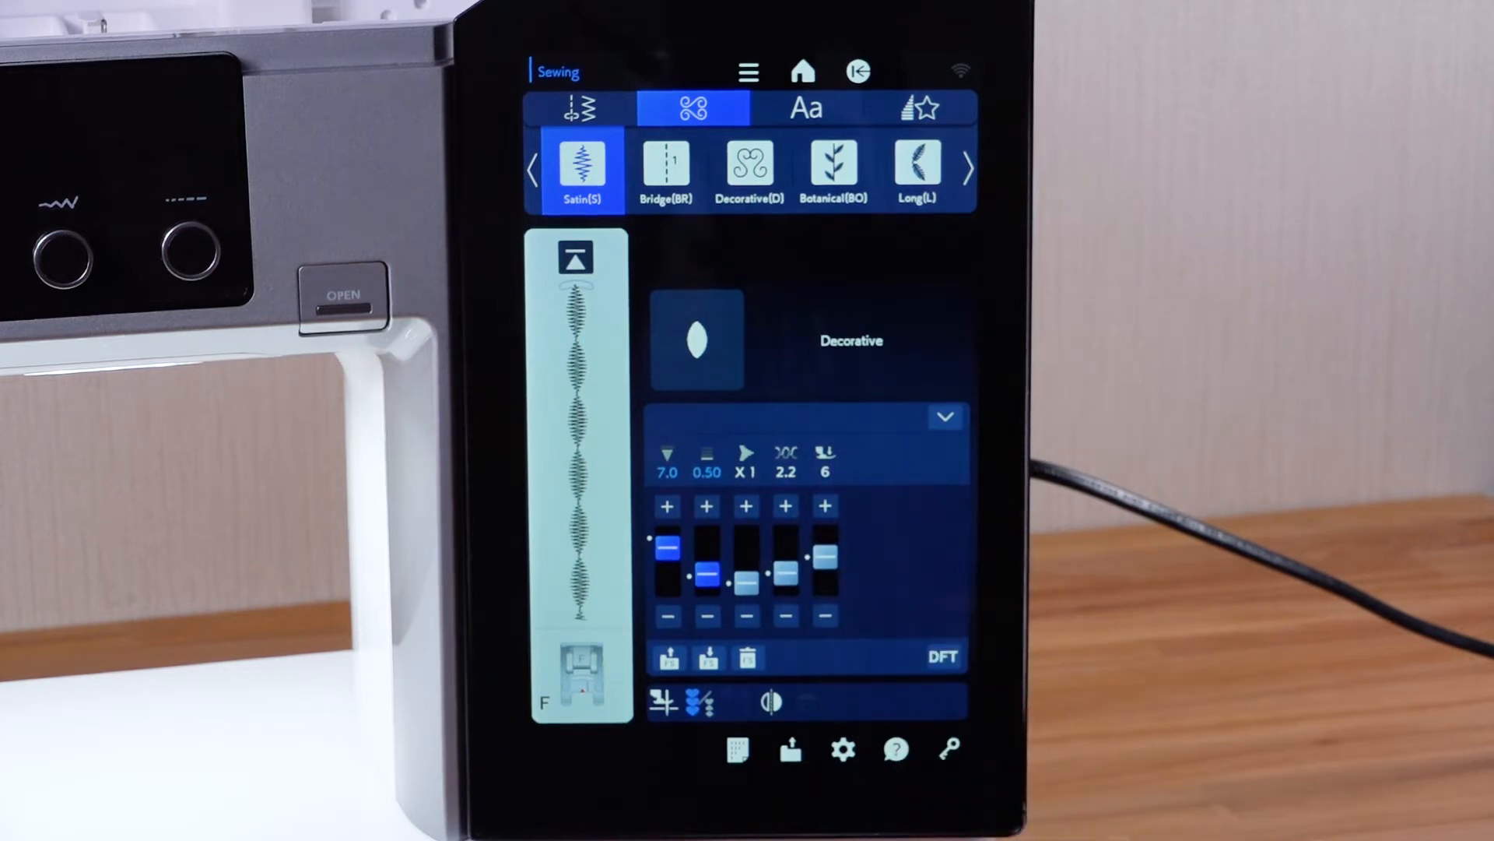
click(746, 505)
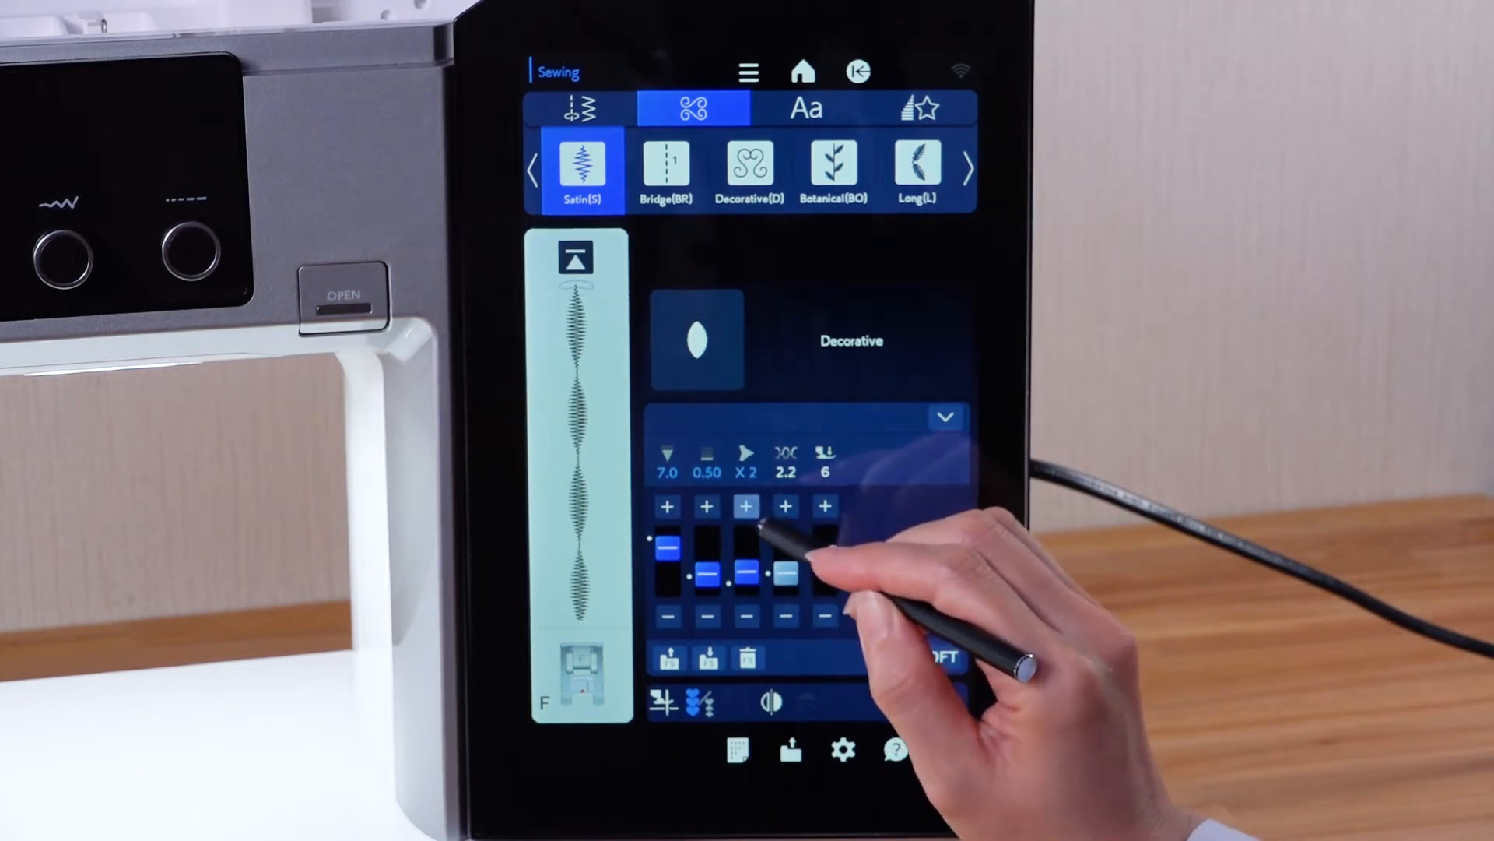
click(785, 506)
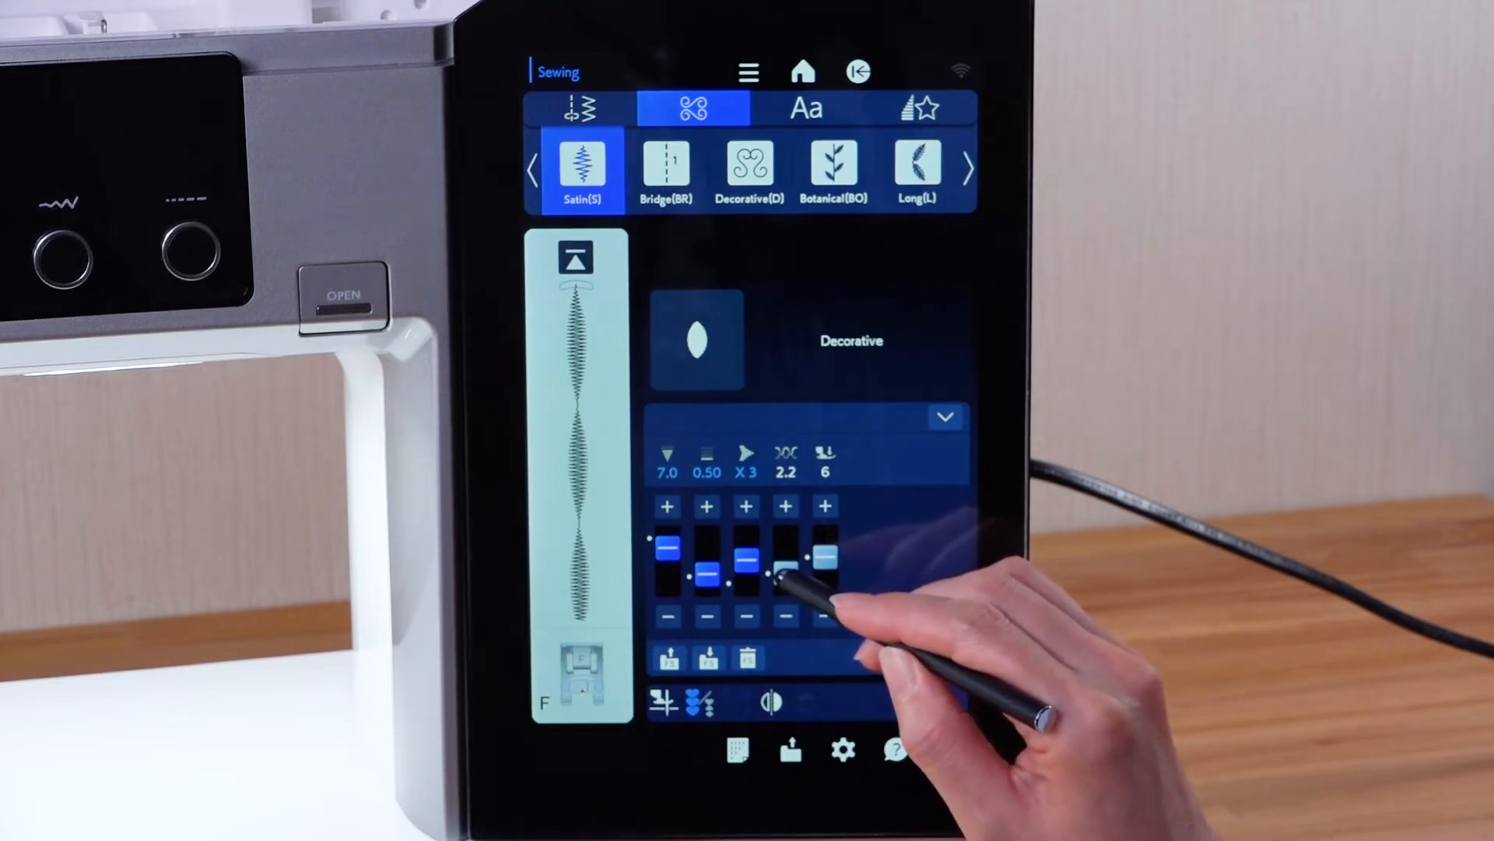
click(785, 506)
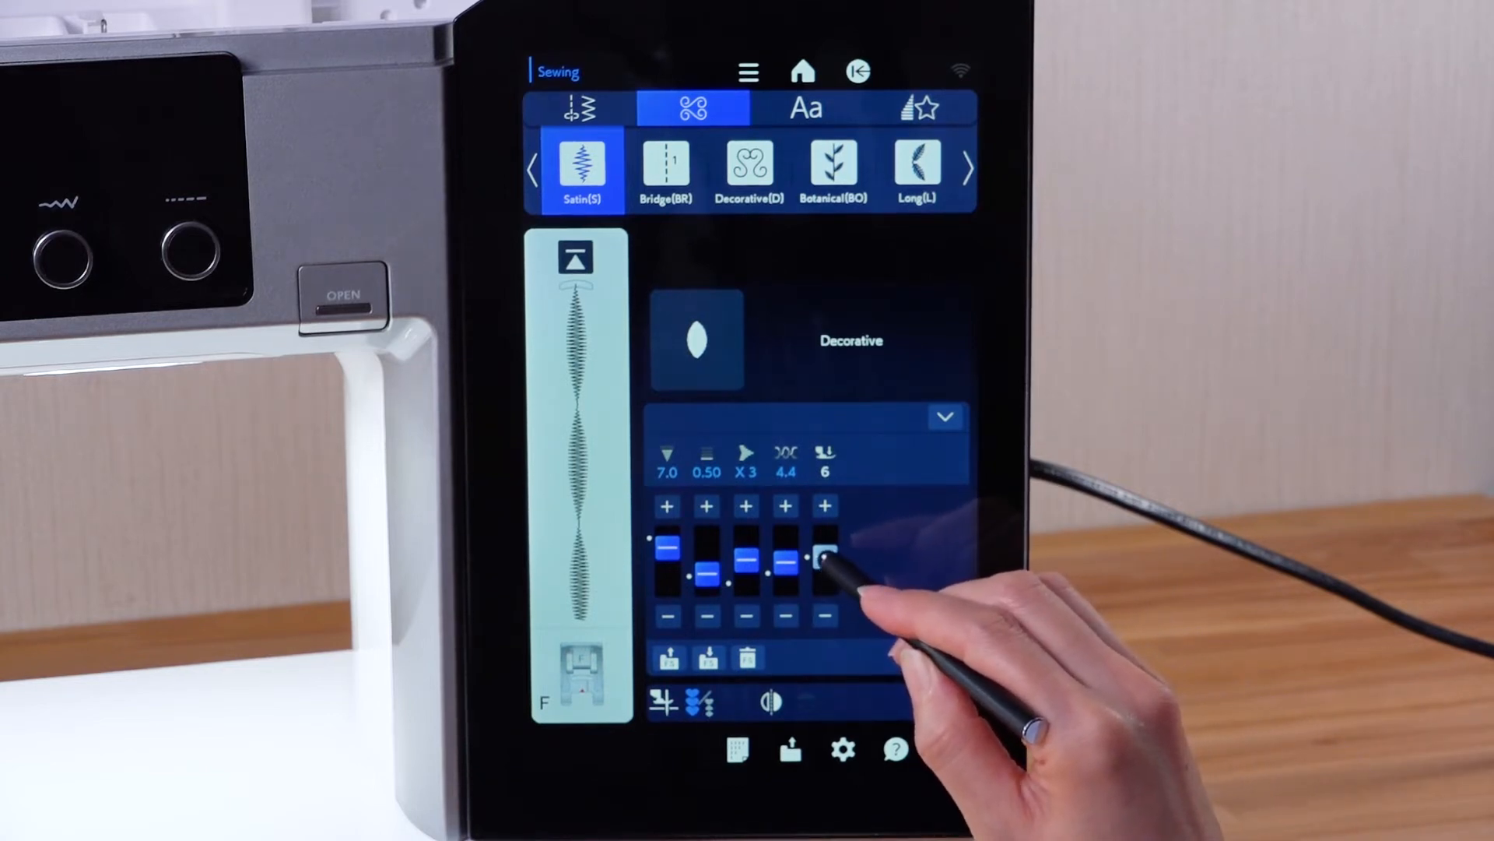
click(822, 616)
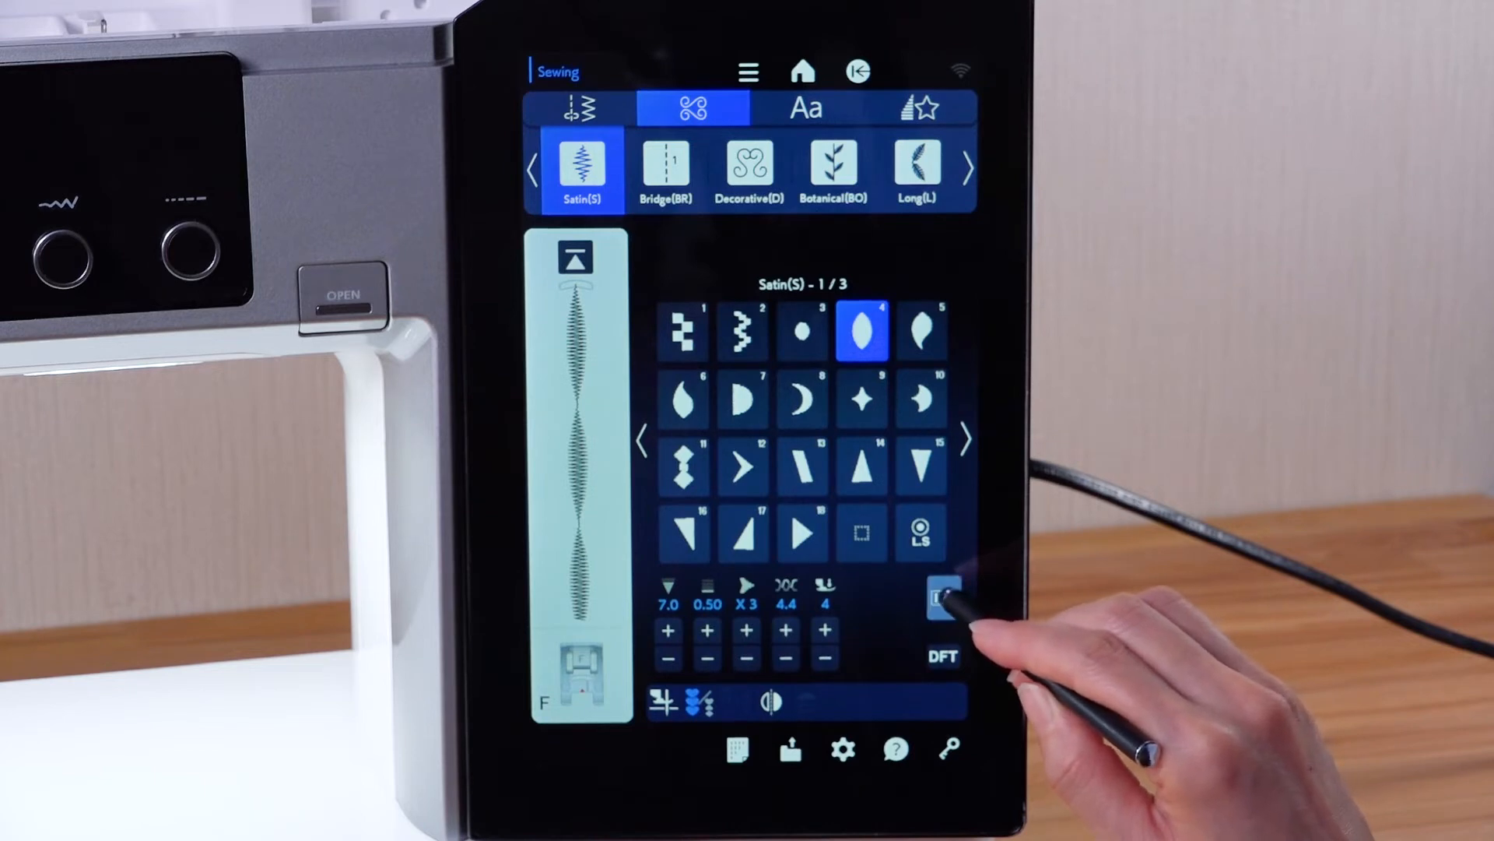
- Reset the satin stitch with DFT, then select utility straight stitch 1 with settings shown
click(942, 595)
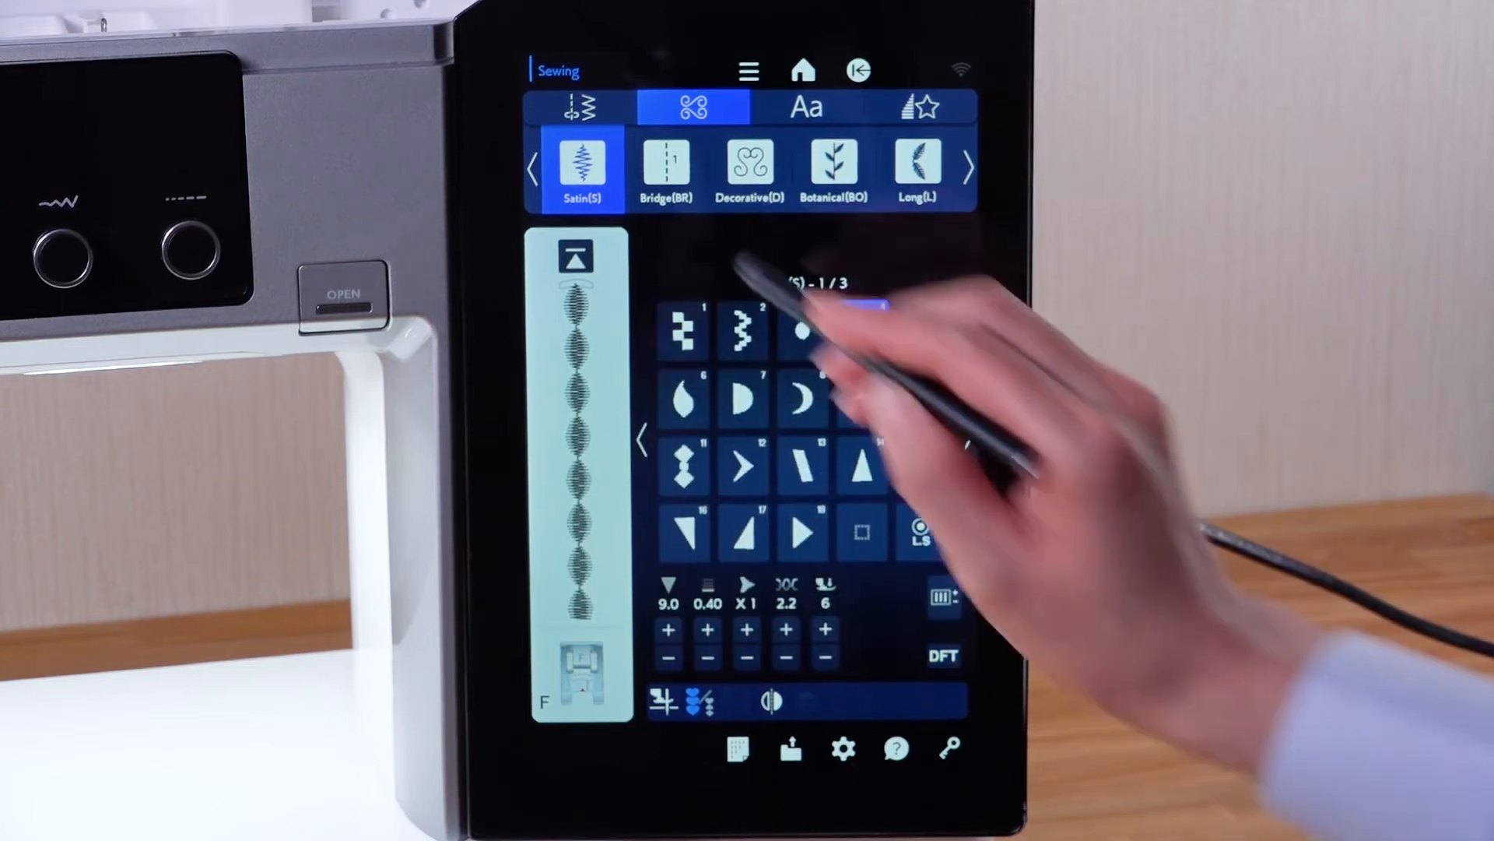
click(574, 107)
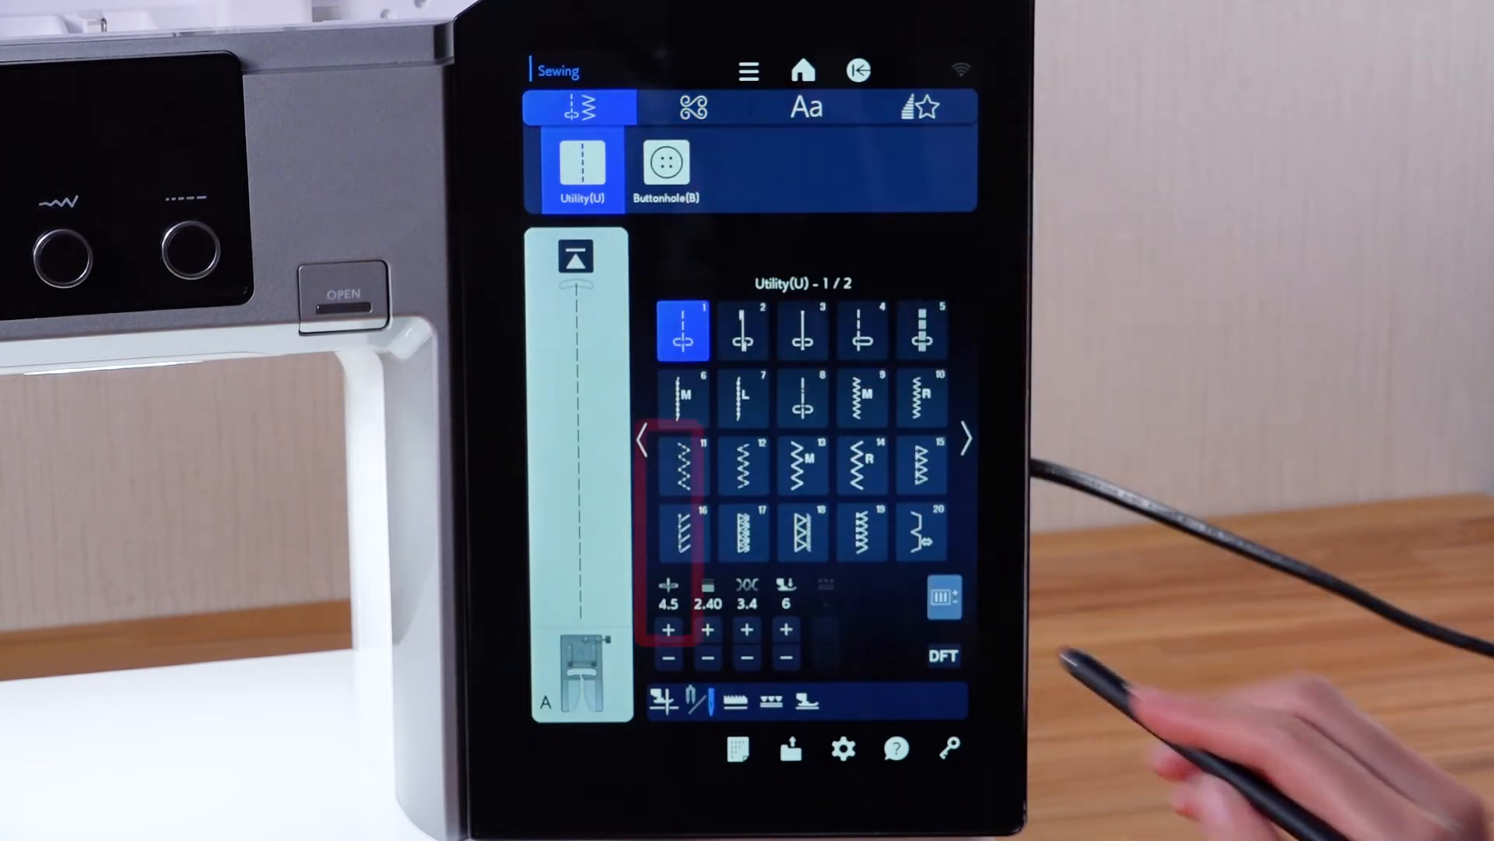
click(683, 329)
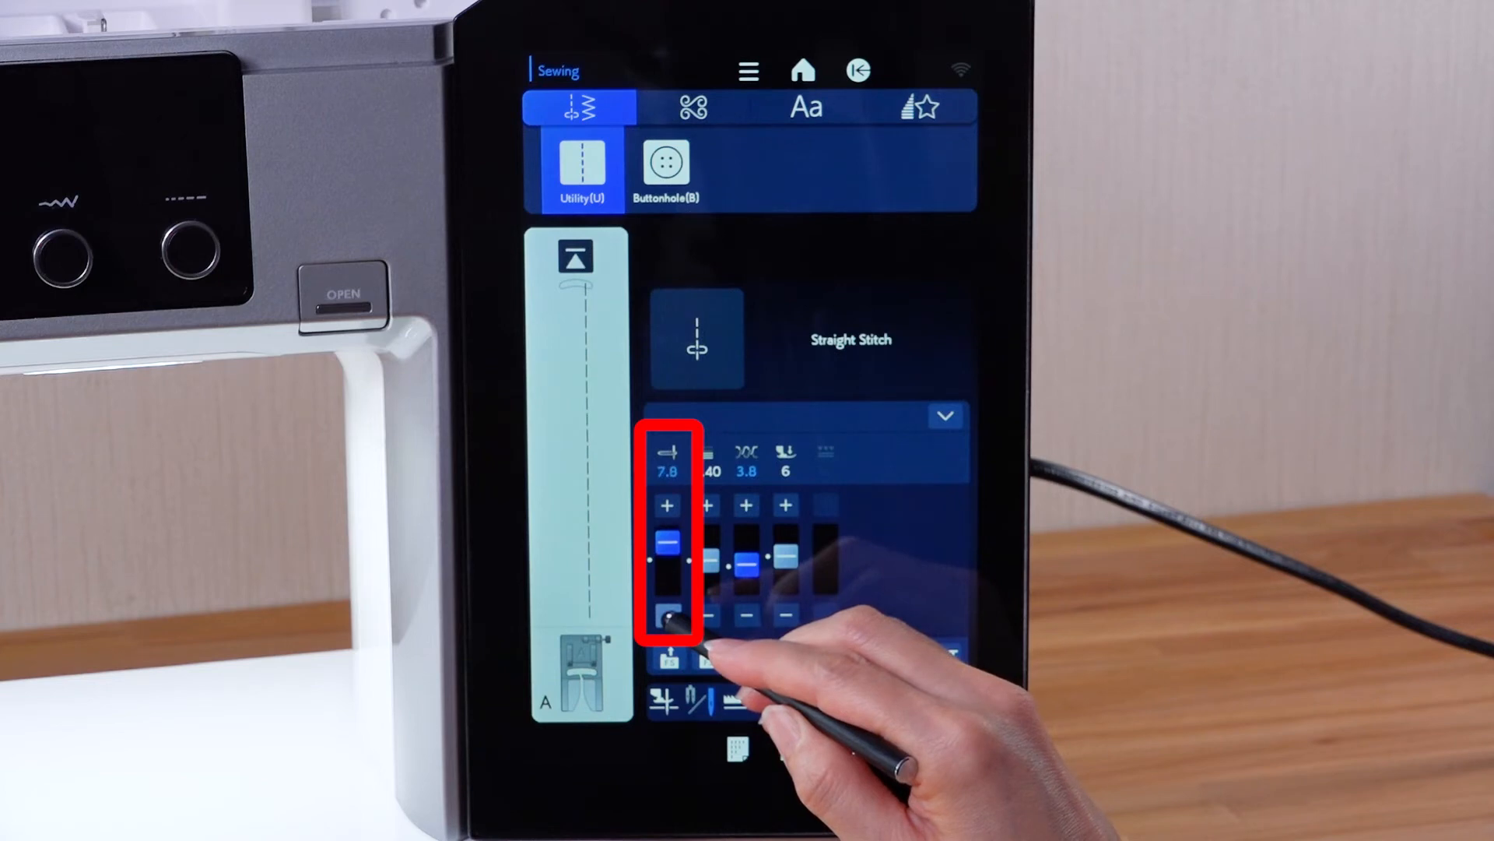
- Step the straight stitch needle position down through 6.0, 4.0 and 2.1
click(666, 632)
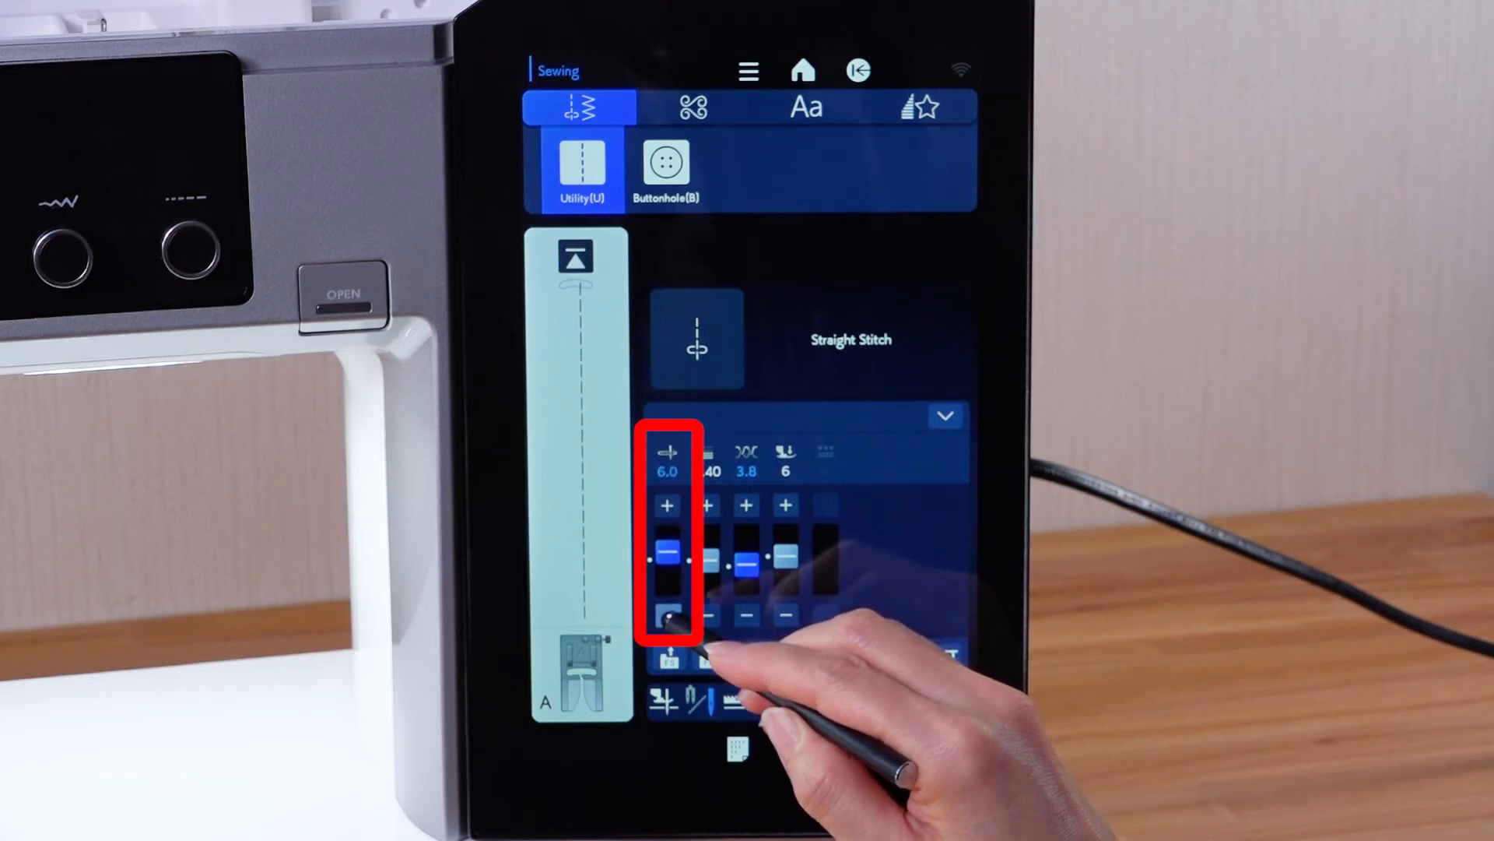
click(667, 626)
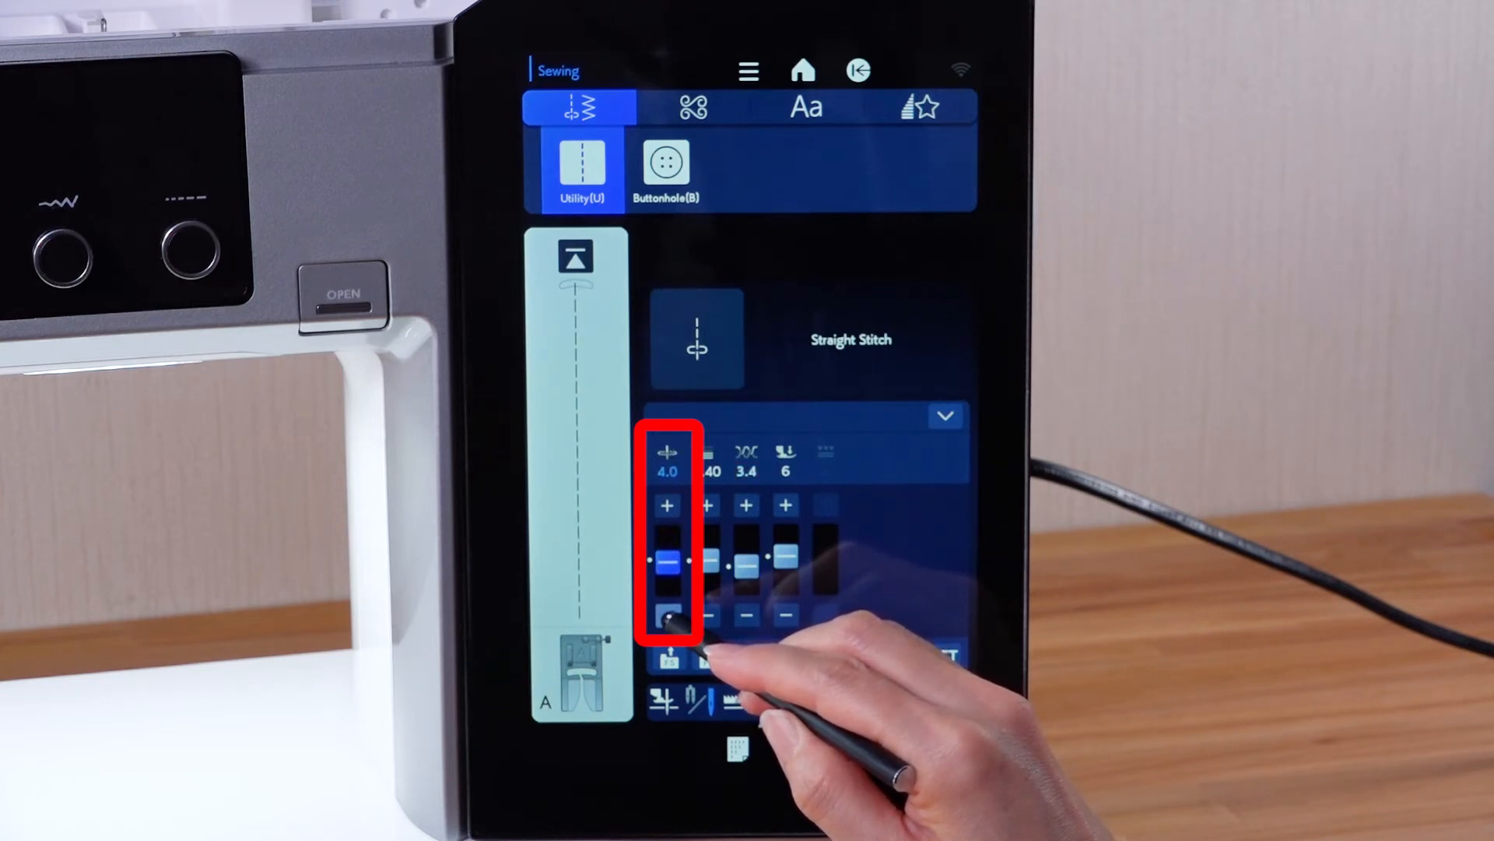
click(667, 616)
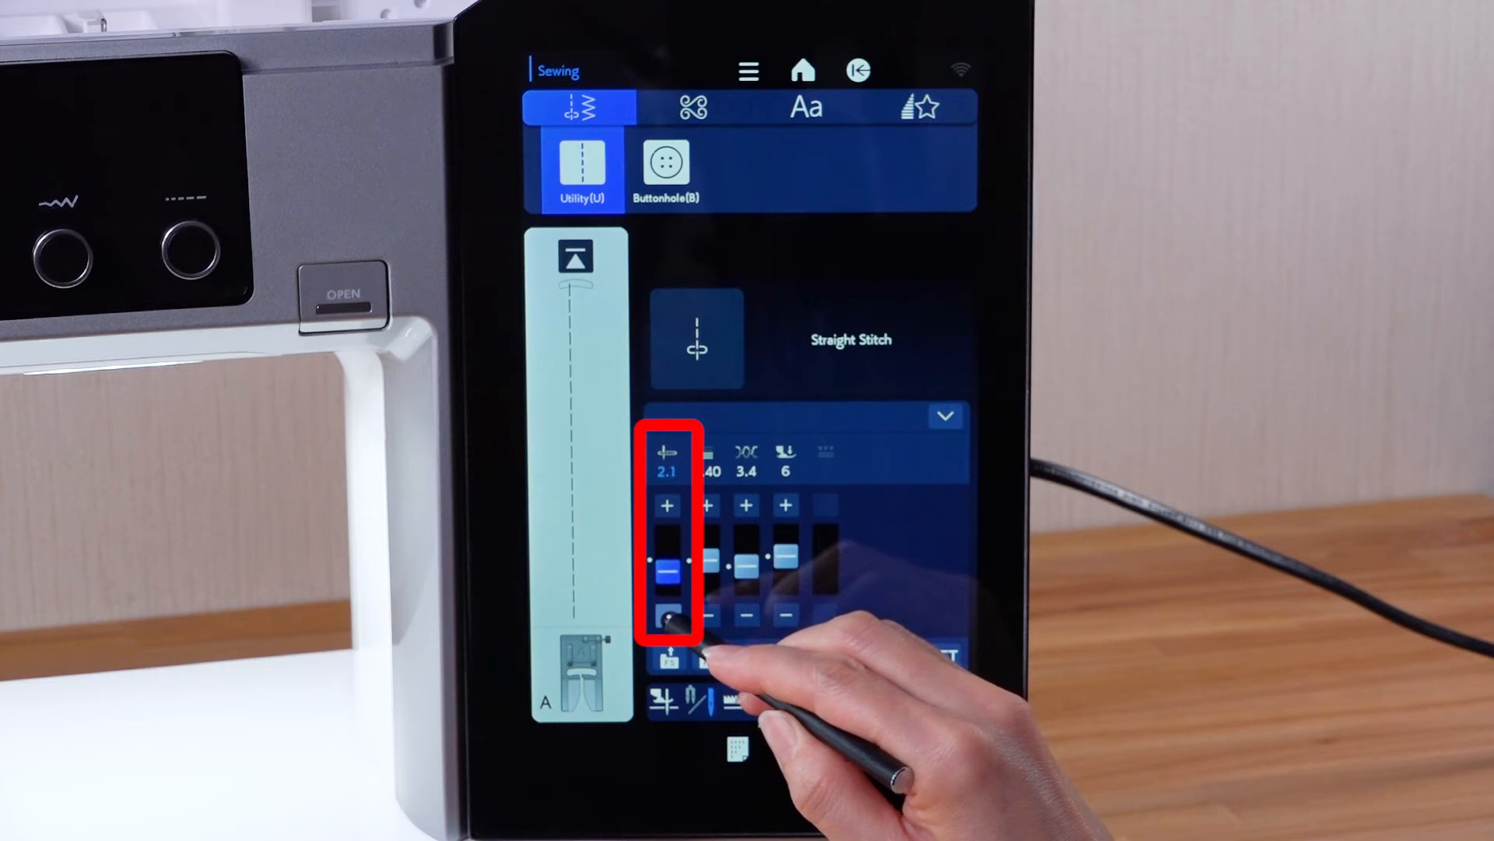
click(666, 617)
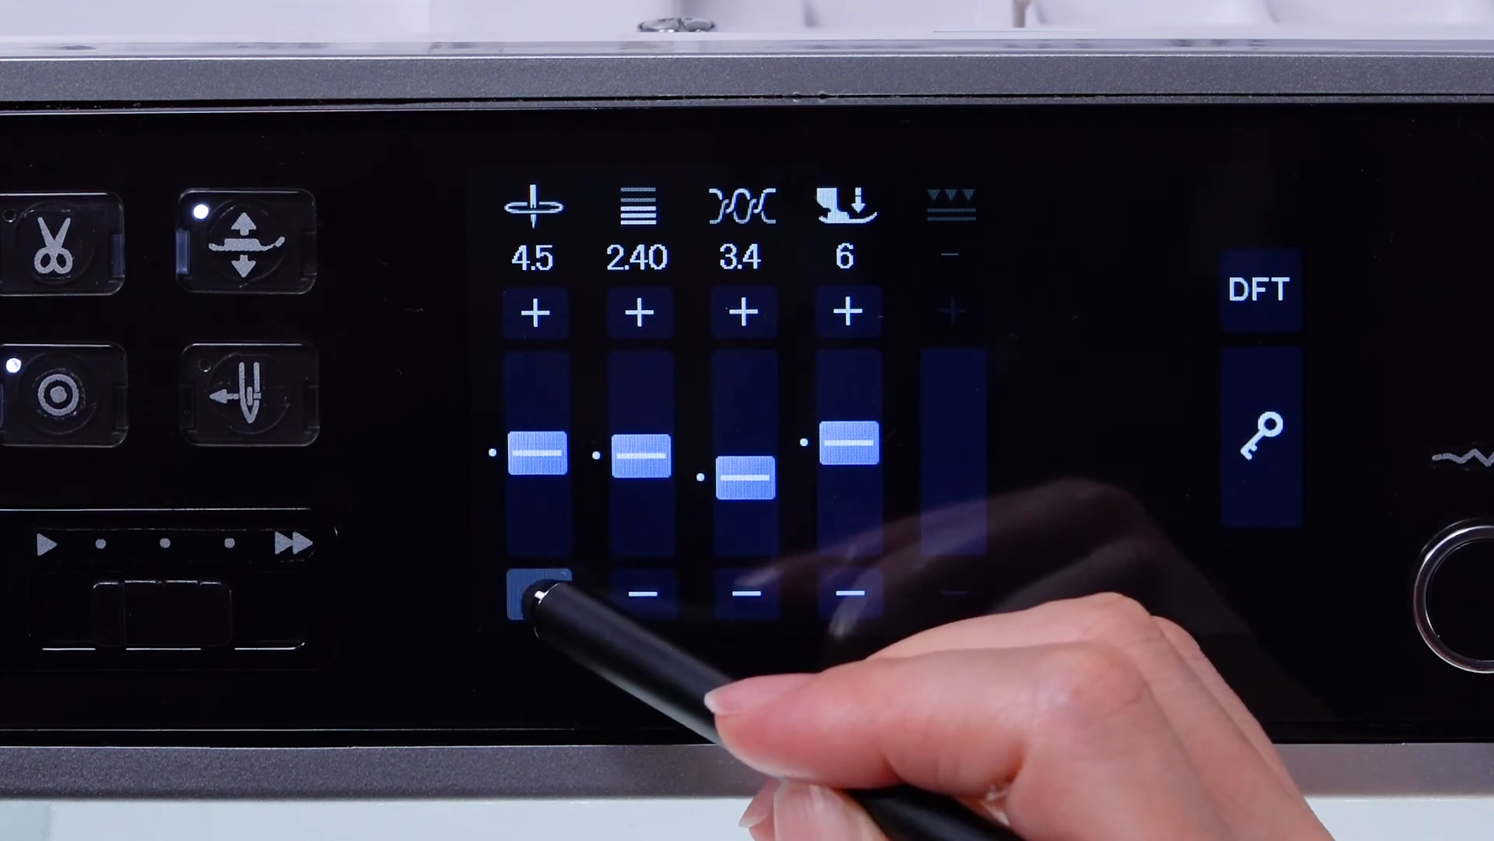
- On the secondary display, lower needle position to 4.3 and foot pressure to 4
click(535, 593)
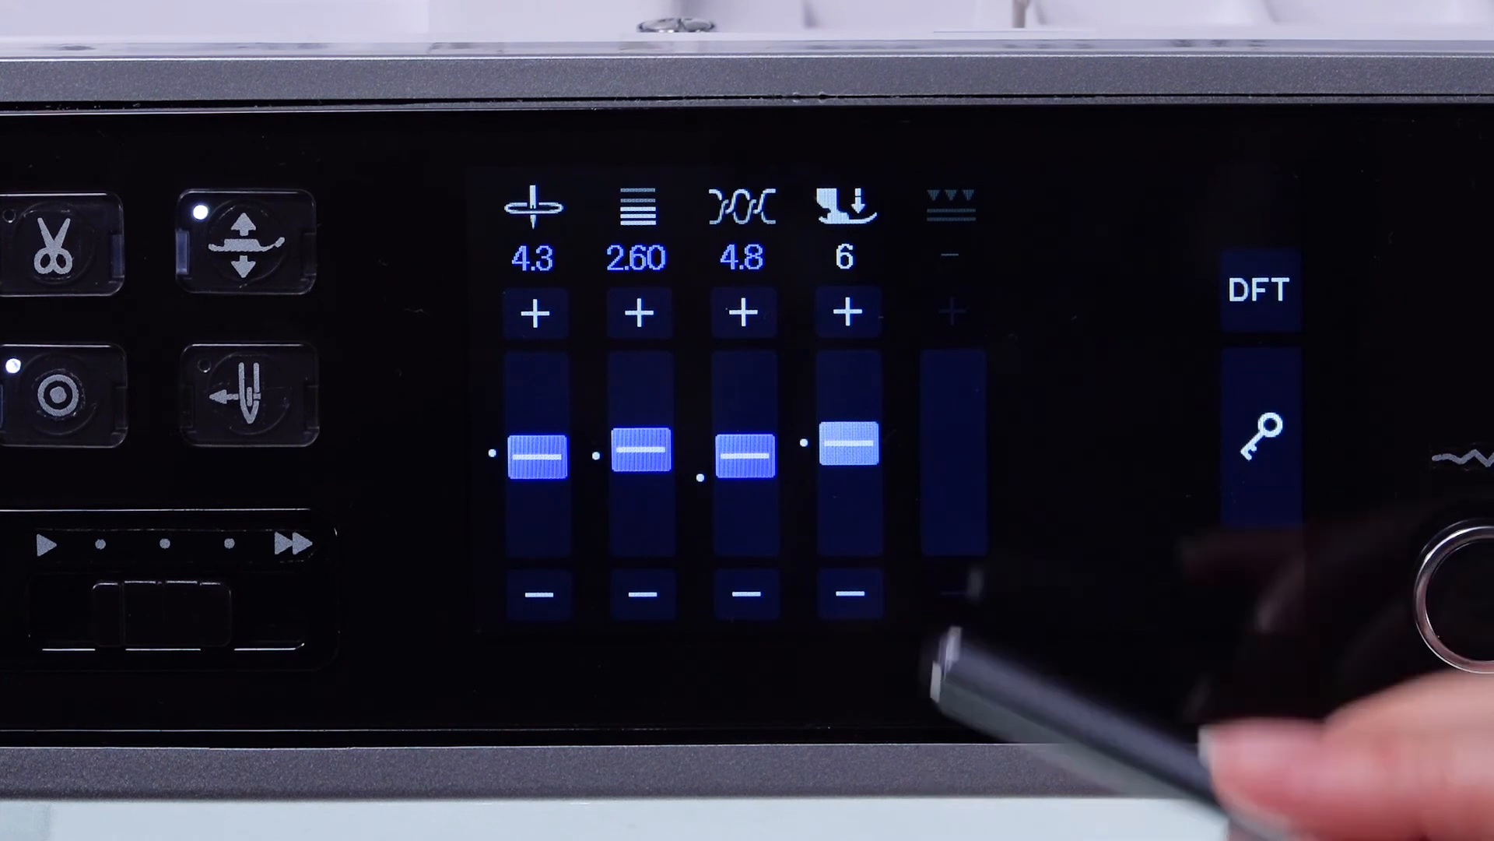
click(844, 594)
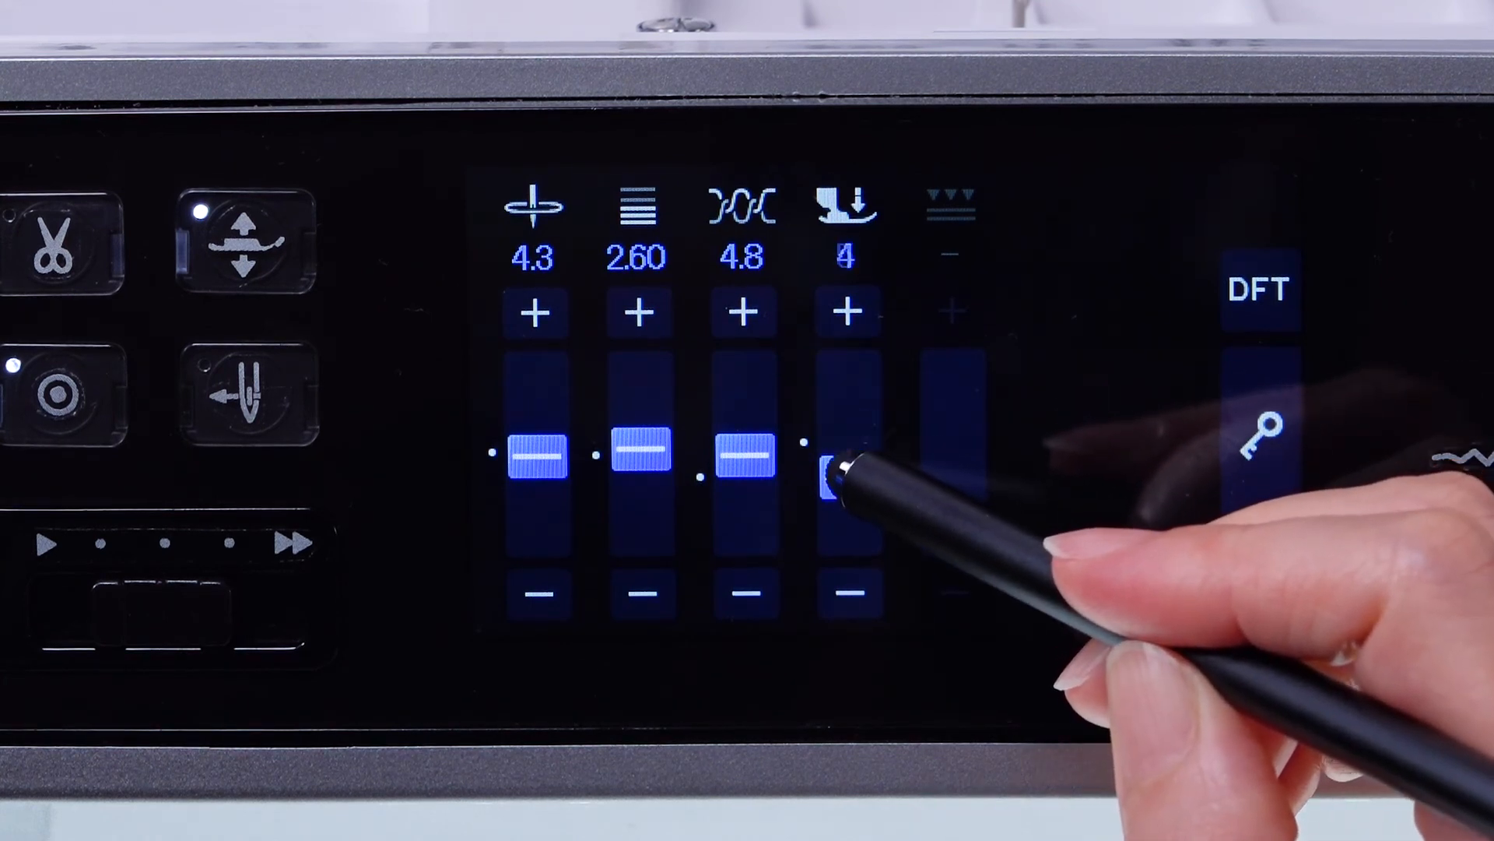